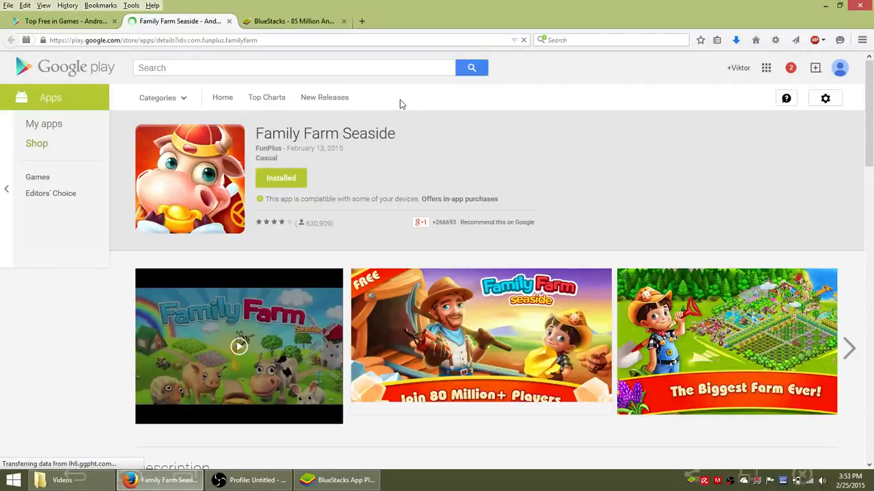
pyautogui.moveTo(264, 144)
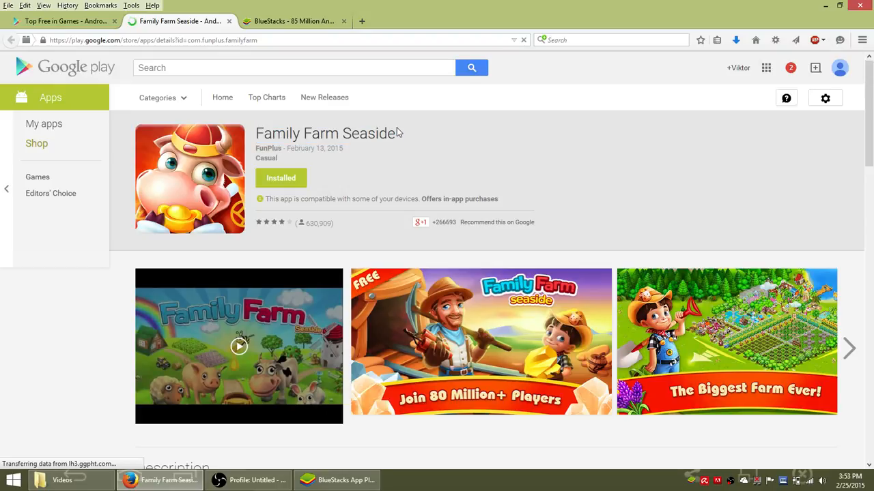
pyautogui.moveTo(393, 172)
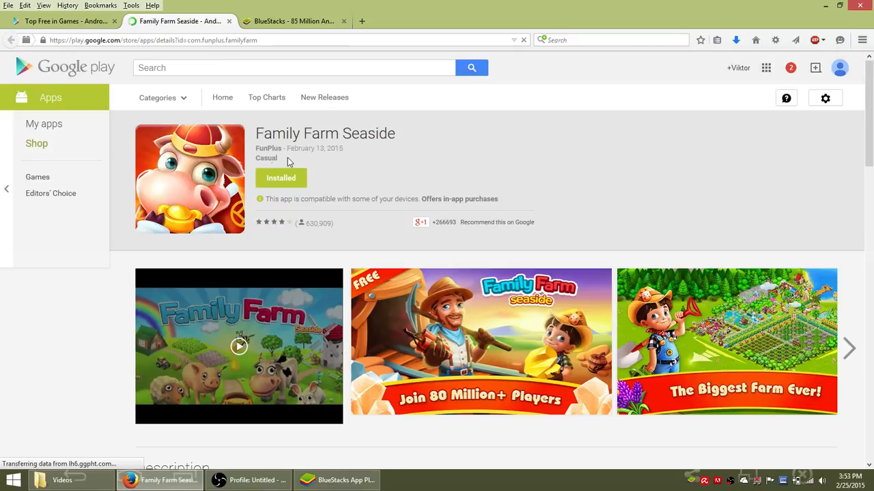
# Scroll down the current page and select the total review count text.
pyautogui.scroll(-3)
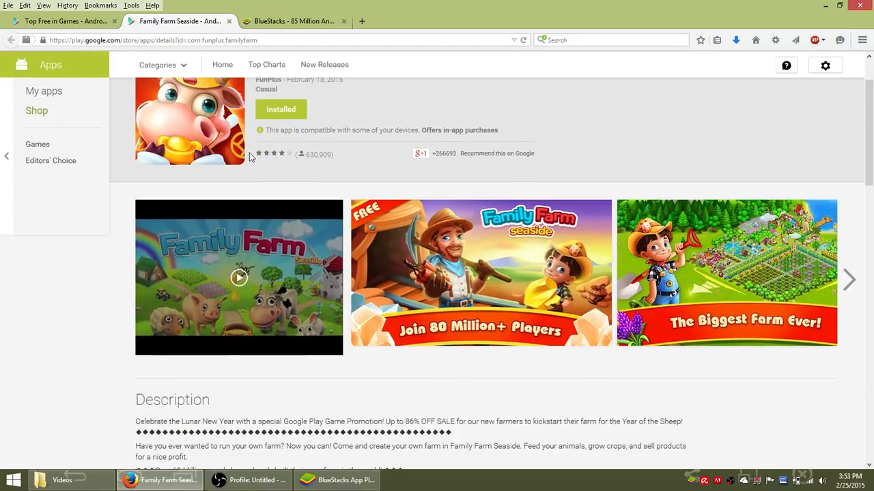
pyautogui.scroll(-3)
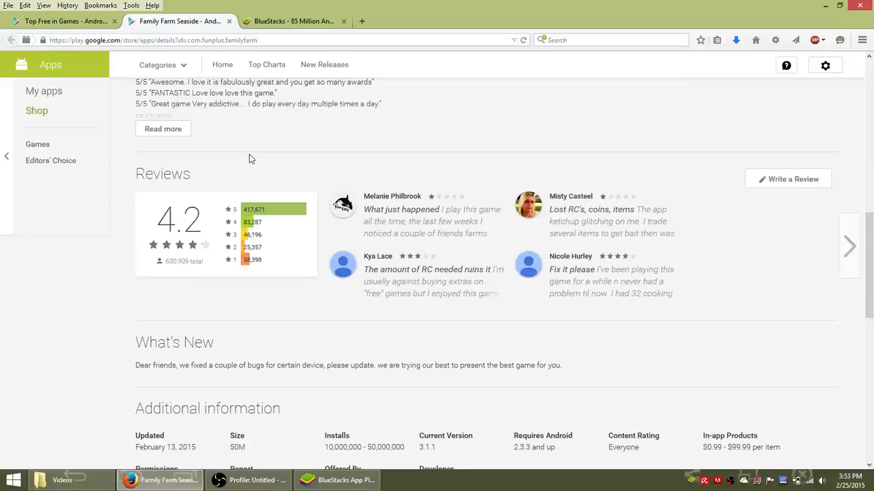
pyautogui.scroll(-3)
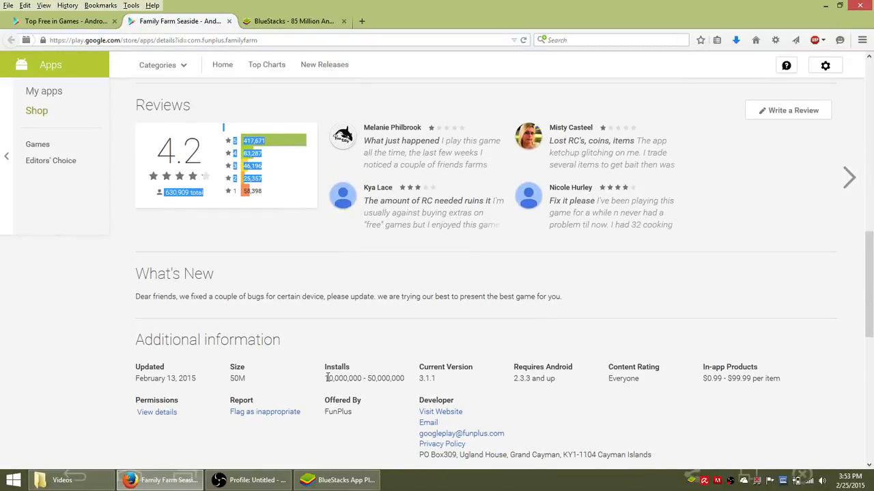
pyautogui.doubleClick(343, 378)
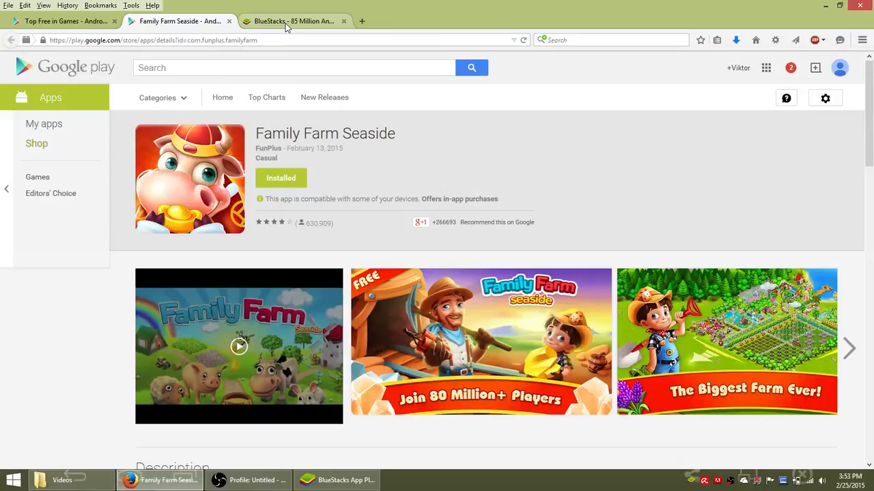
# On the BlueStacks site tab, start the BlueStacks app player download.
pyautogui.click(293, 21)
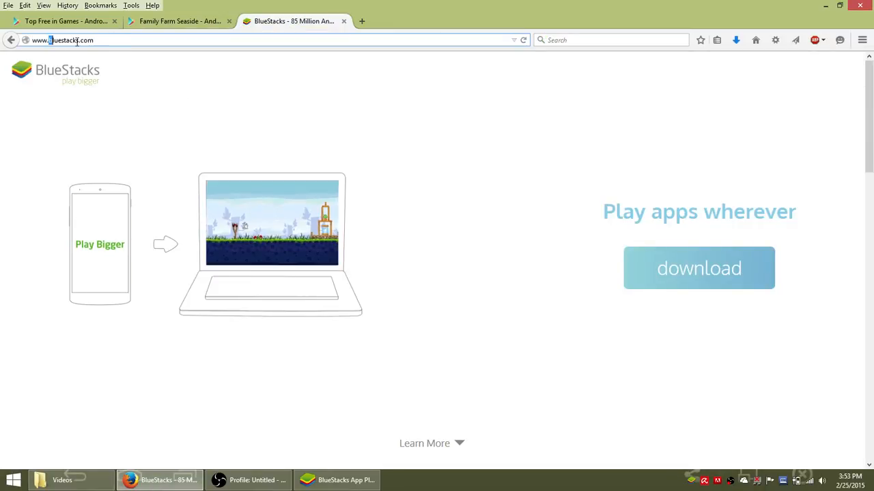
pyautogui.click(699, 267)
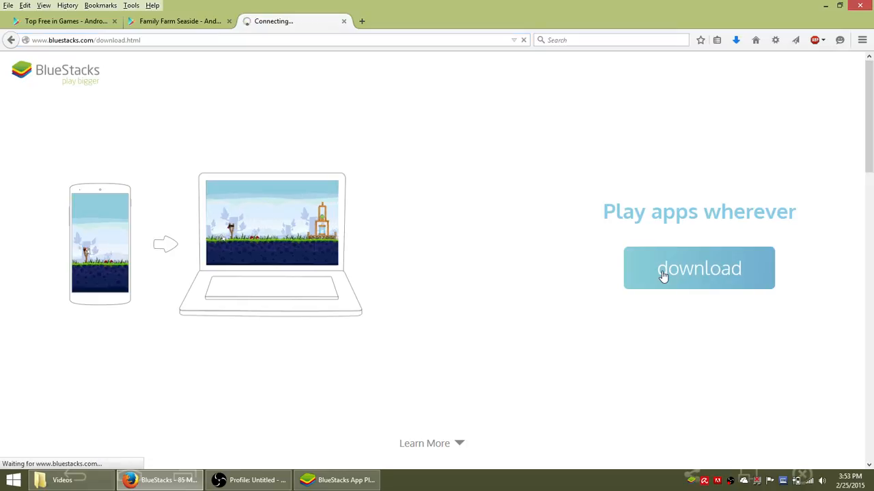
pyautogui.click(698, 268)
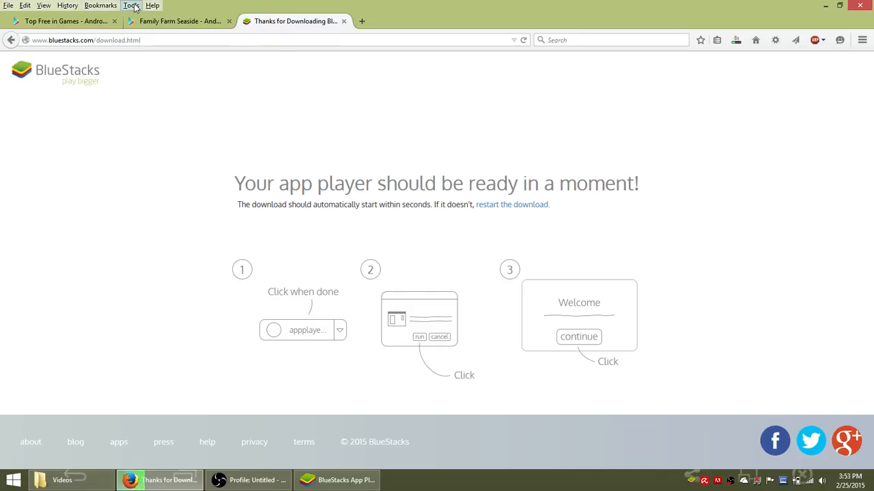
# Launch the BlueStacks installer from Firefox's Downloads library, then close the library.
pyautogui.click(131, 6)
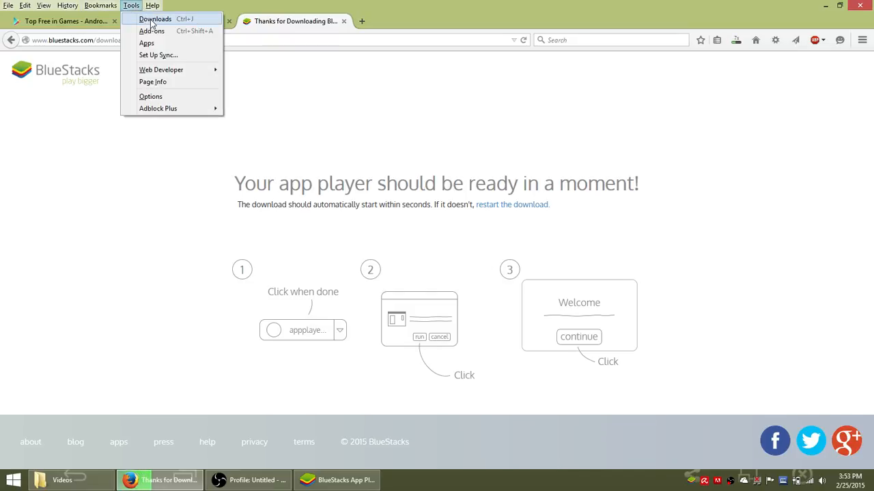
pyautogui.click(155, 18)
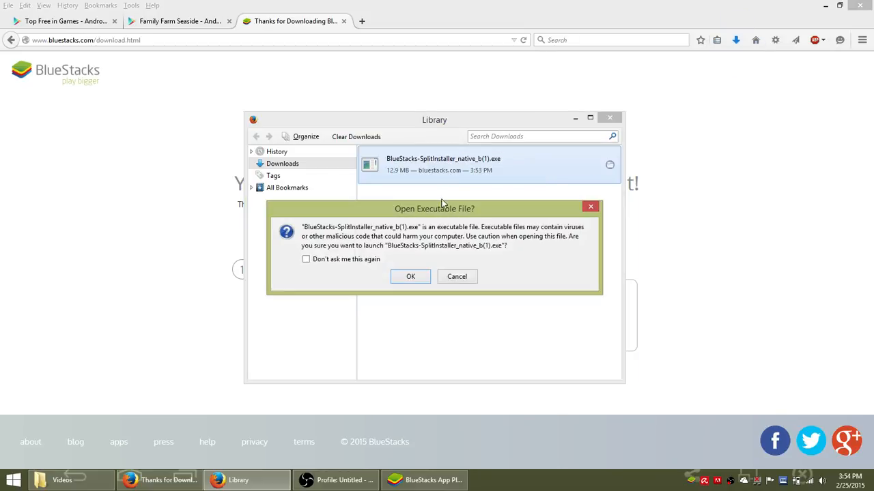
pyautogui.click(456, 276)
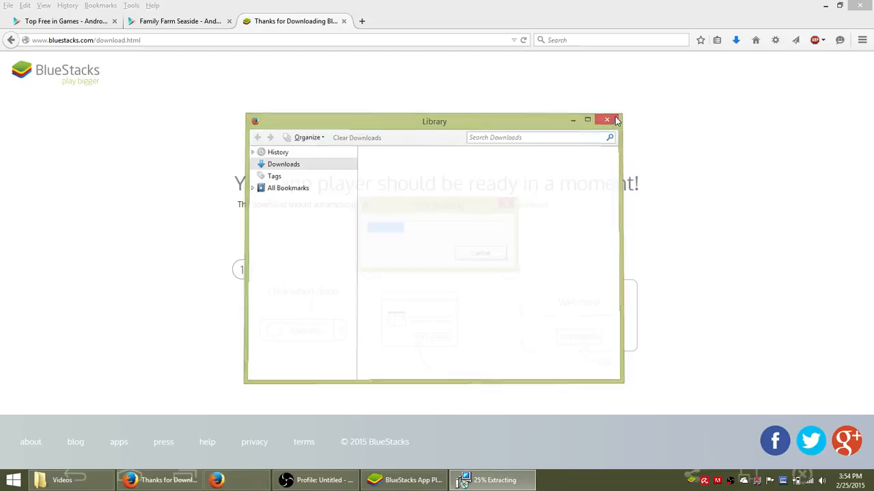
pyautogui.click(606, 121)
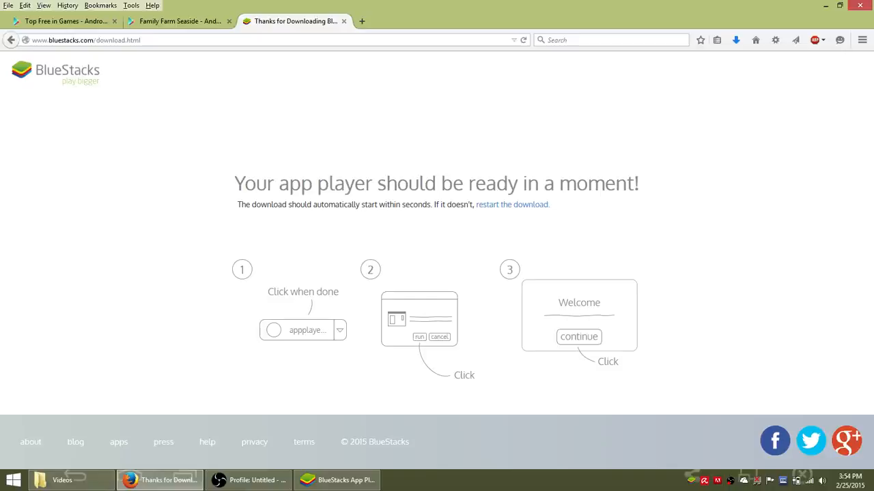
pyautogui.moveTo(474, 262)
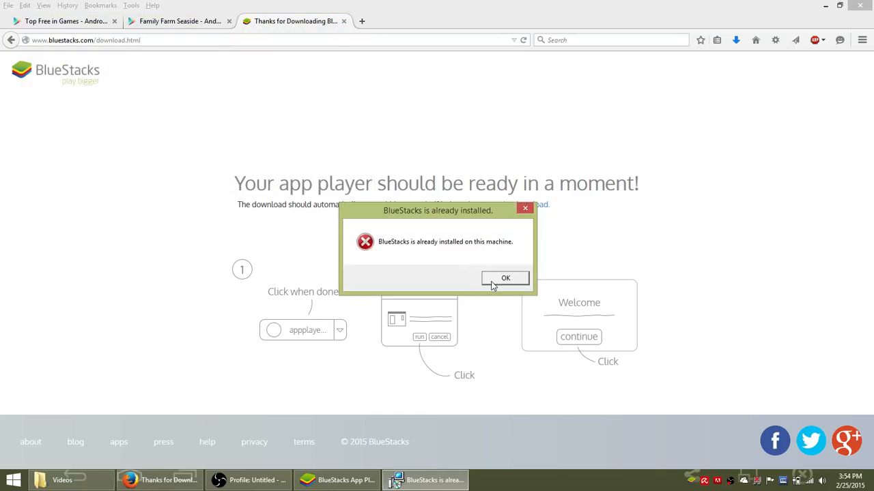
# Dismiss the 'already installed' message to reach the BlueStacks App Player home screen.
pyautogui.click(505, 278)
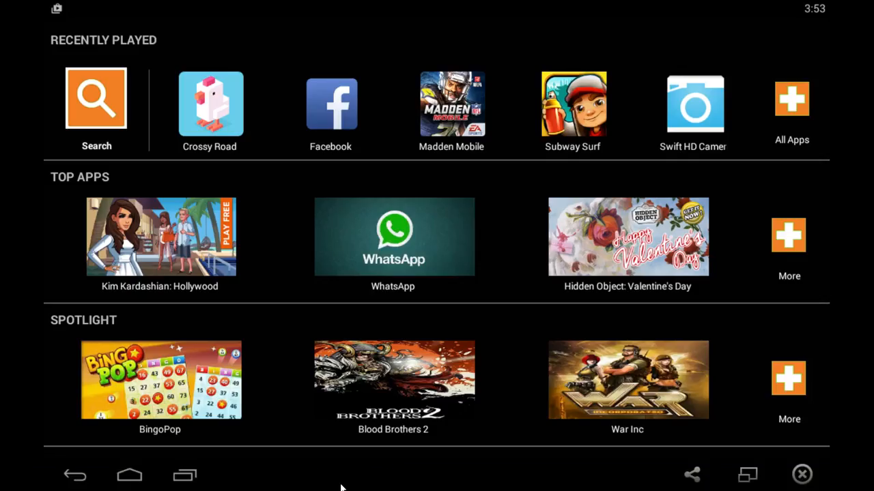
pyautogui.moveTo(271, 237)
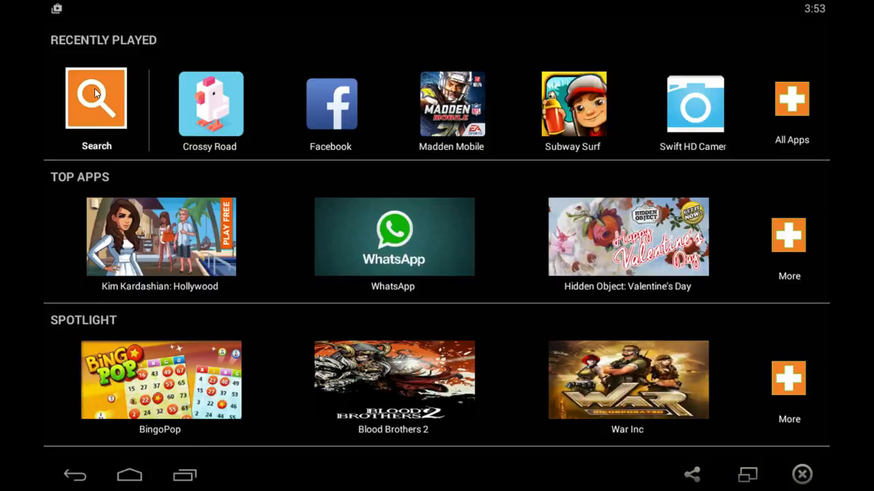
# Search Play for 'family farm seaside' and open the Family Farm Seaside listing.
pyautogui.write('family farm seaside')
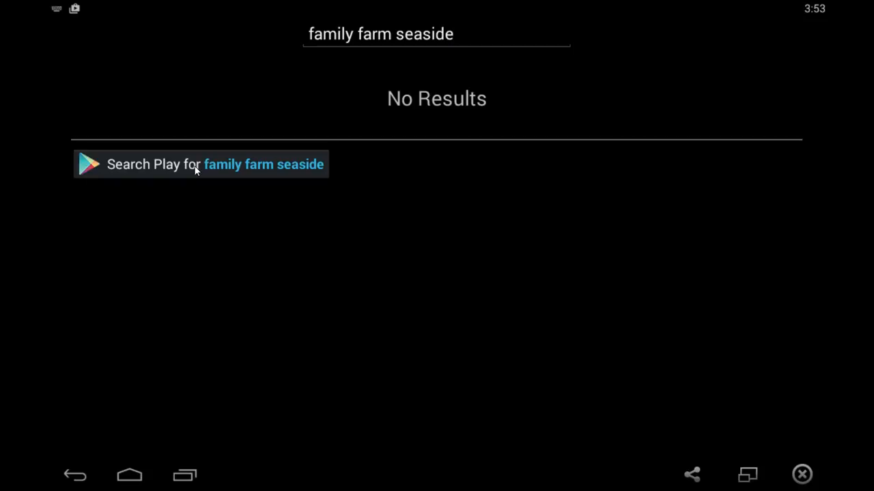
pyautogui.click(200, 164)
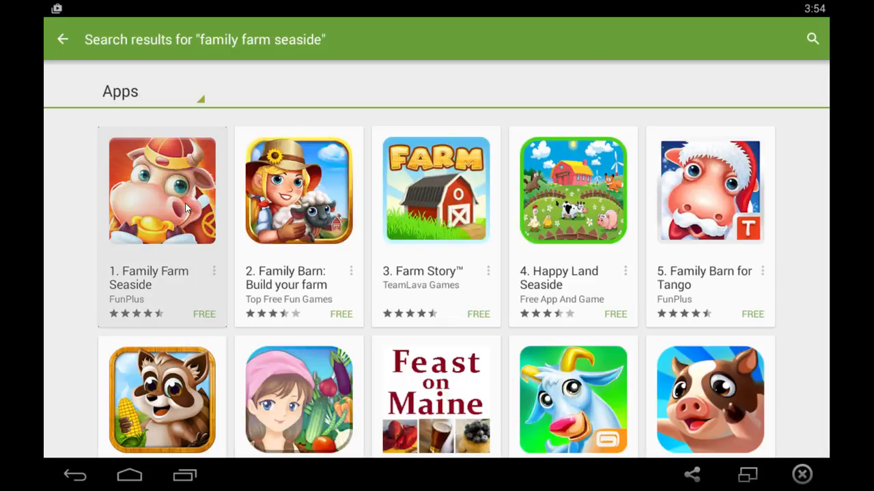
pyautogui.click(162, 190)
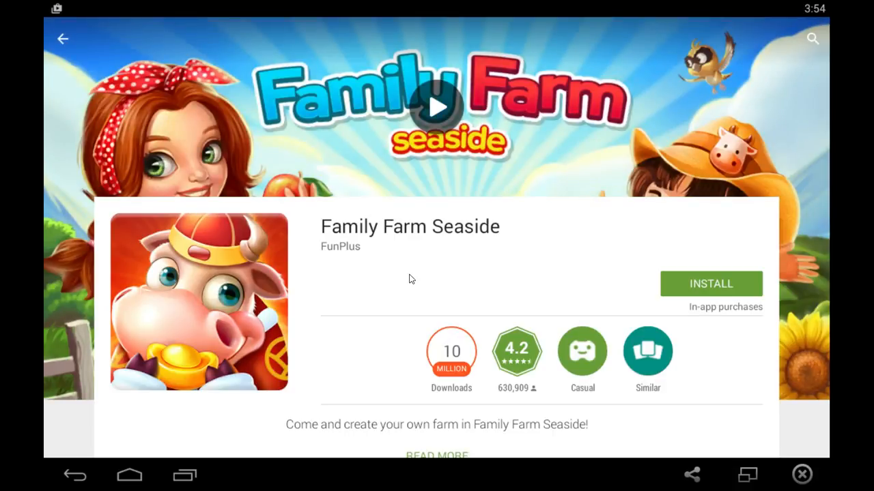
# Install Family Farm Seaside and accept its requested permissions.
pyautogui.click(711, 284)
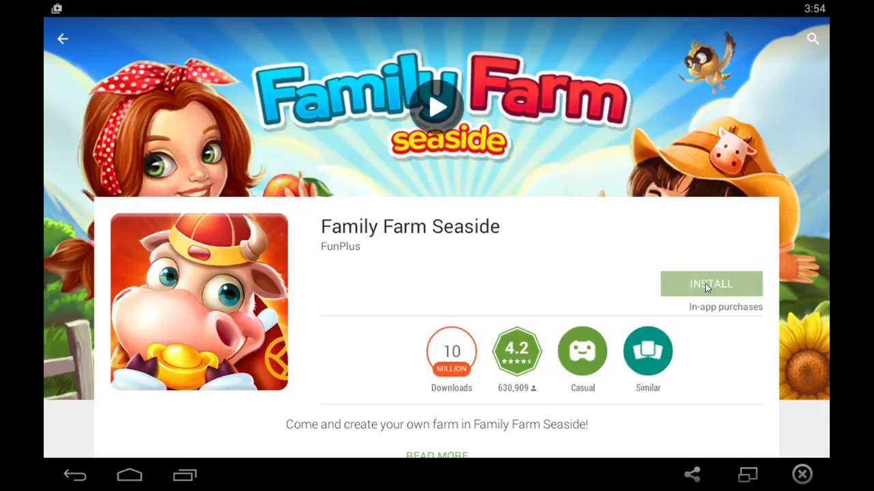
pyautogui.click(710, 284)
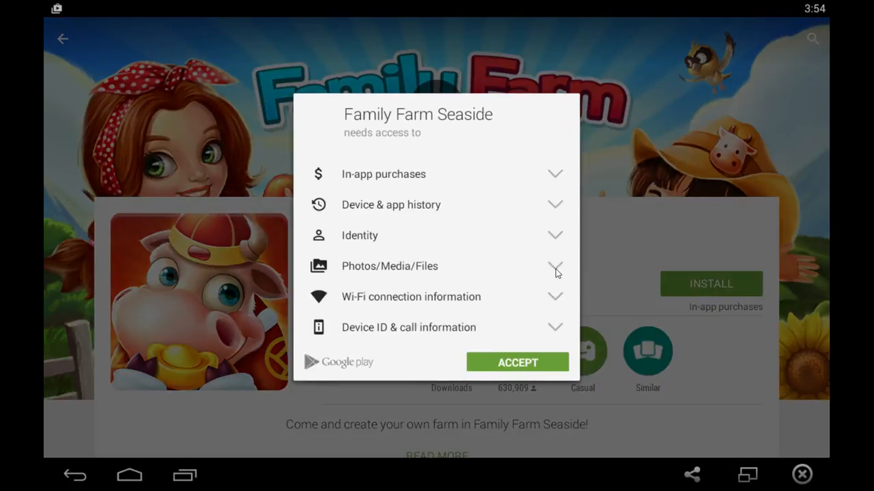
pyautogui.click(517, 363)
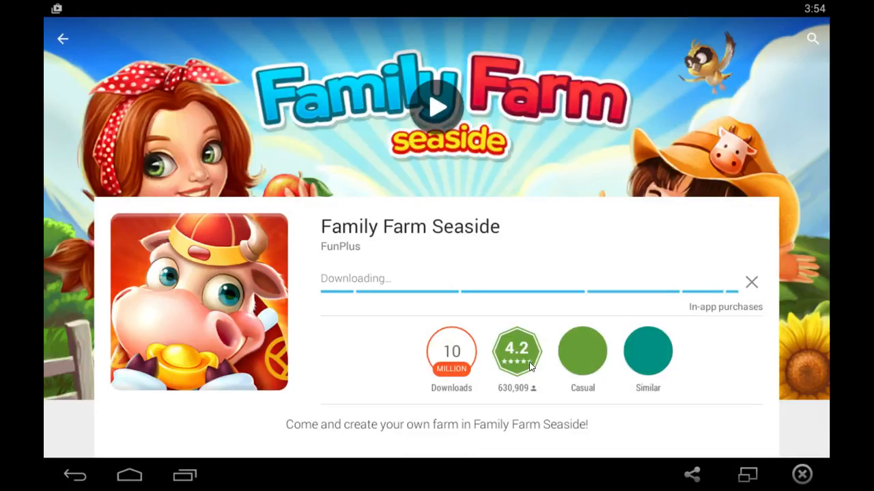